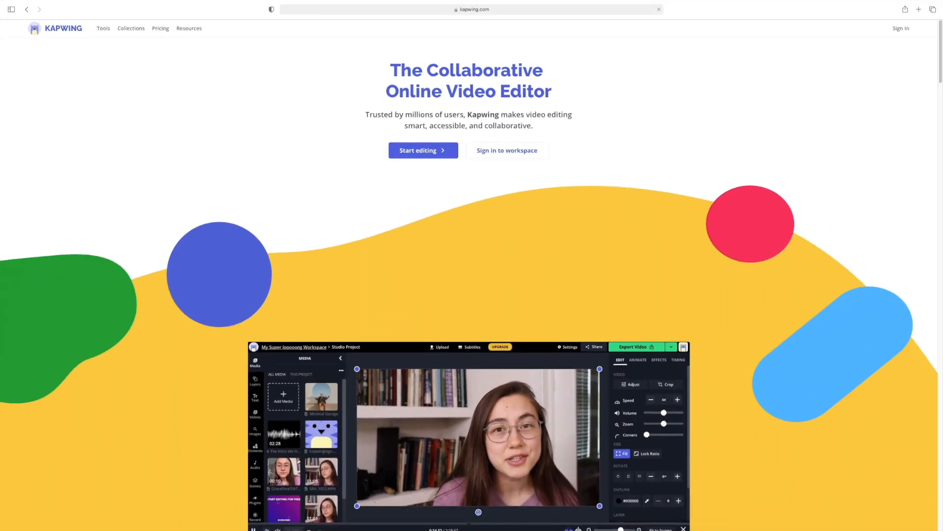
Sign in to Kapwing from the homepage to reach the empty My Workspace.
scroll(down, 3)
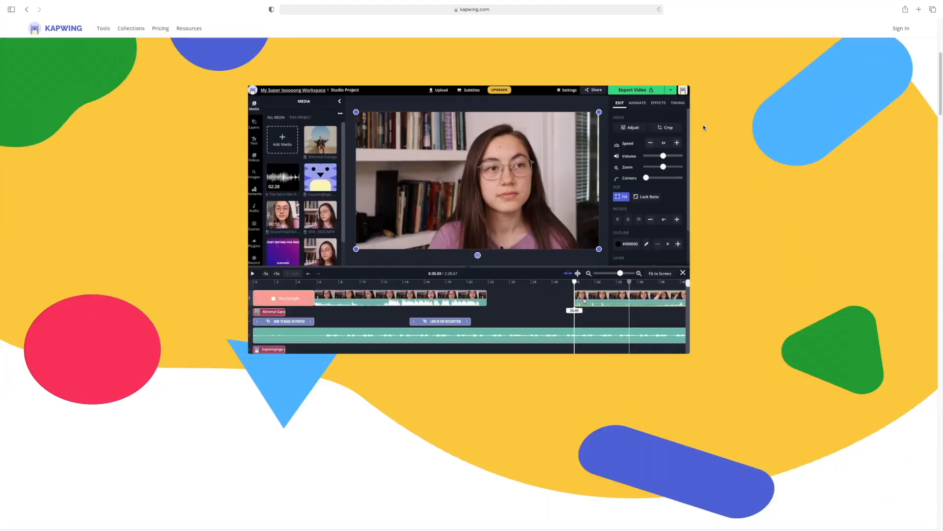
scroll(down, 3)
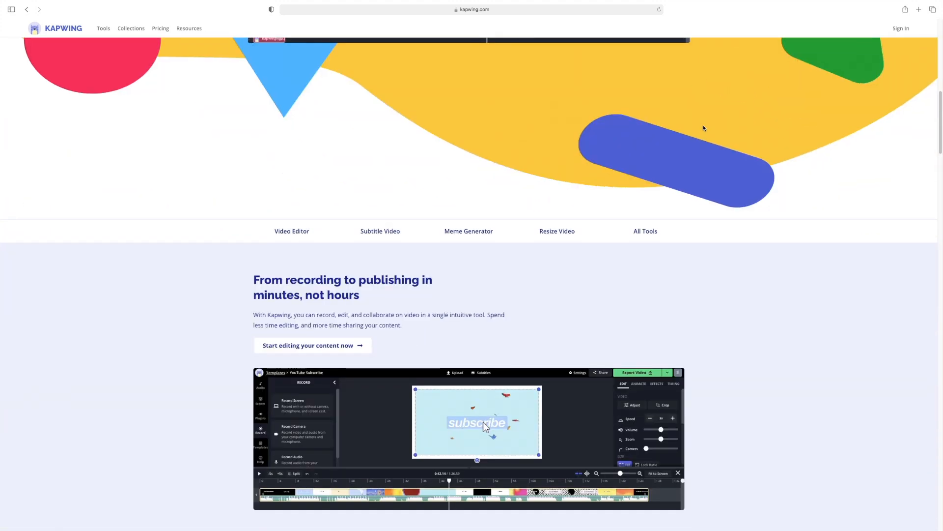
scroll(down, 3)
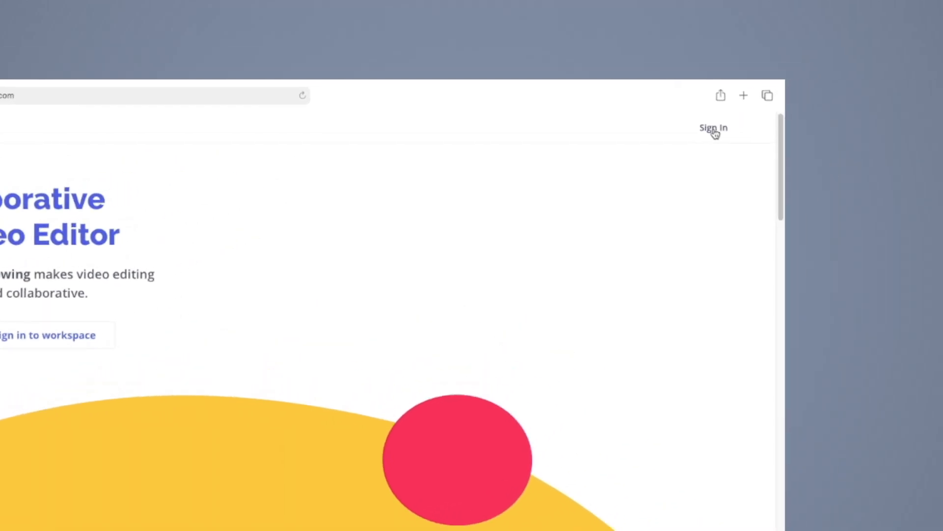
click(713, 127)
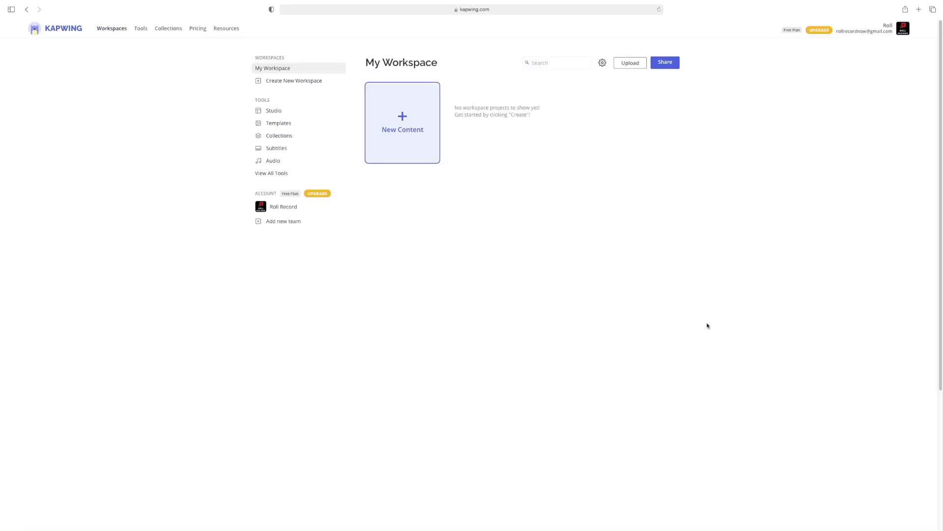
mouse_move(141, 92)
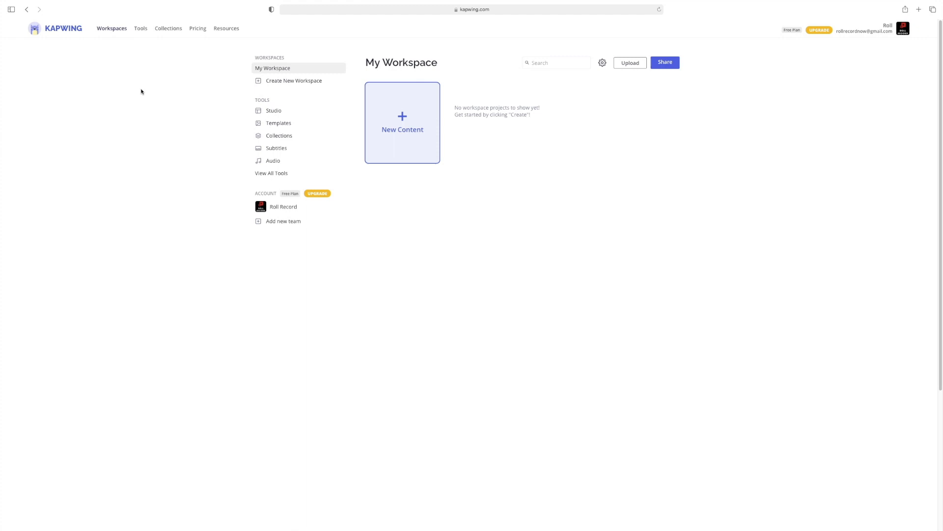
Choose Reverse Video from Kapwing's Tools list.
click(141, 29)
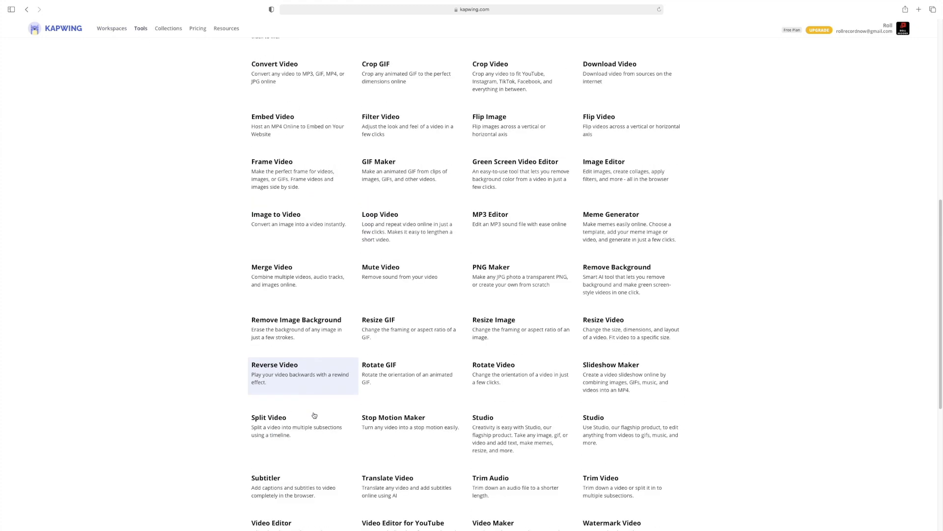
scroll(down, 3)
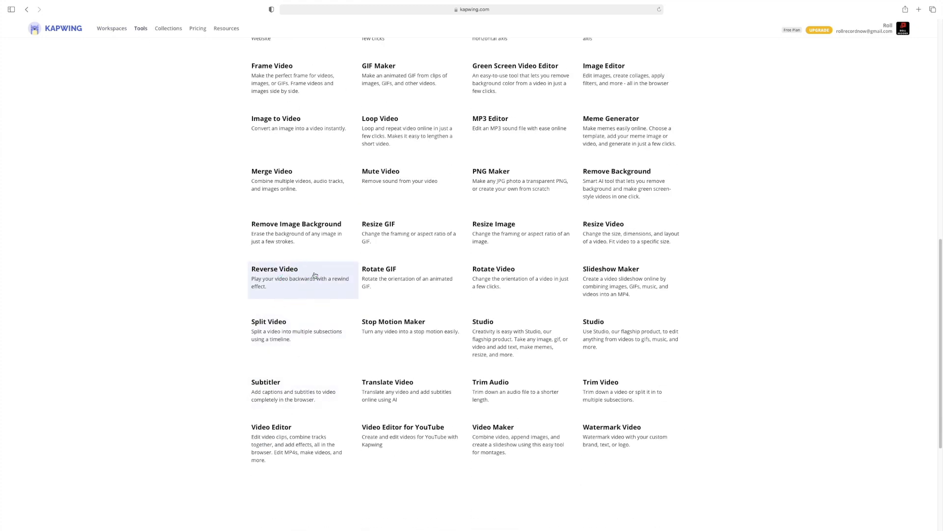
click(274, 268)
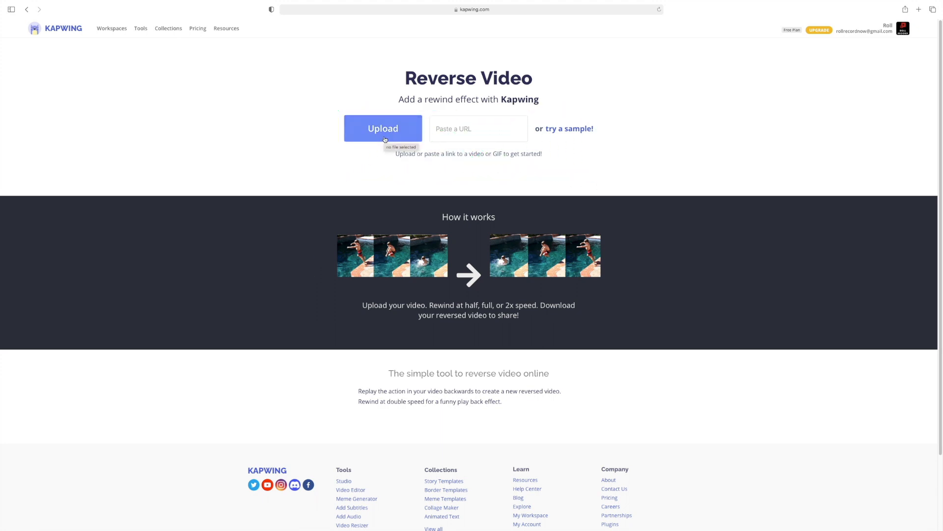
click(478, 129)
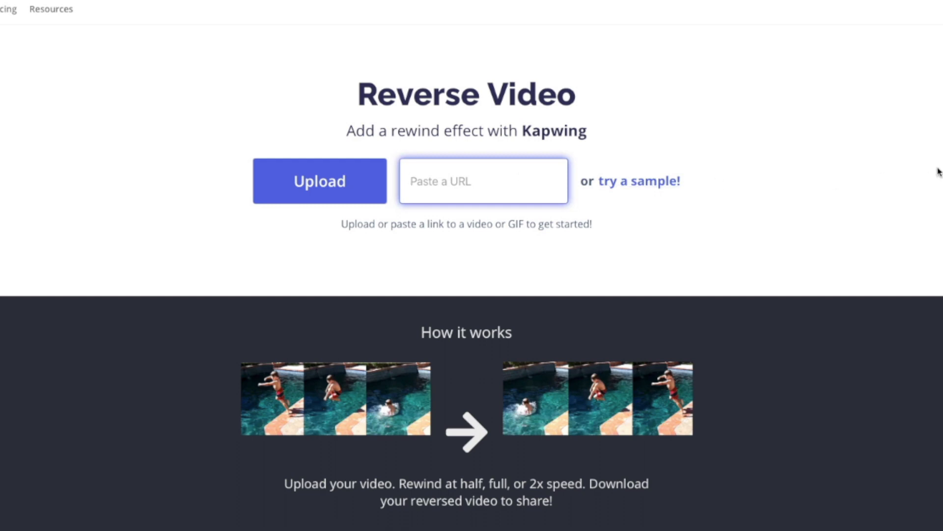
click(319, 181)
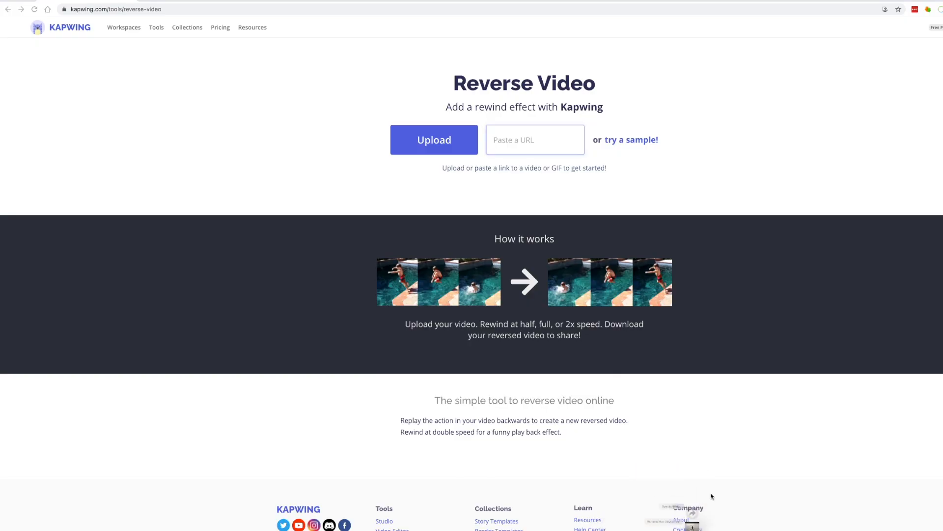
click(433, 139)
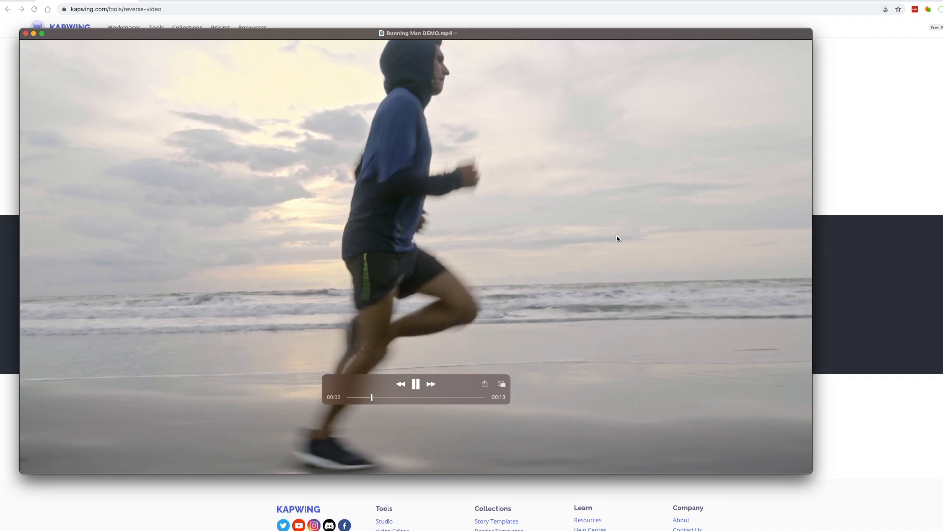
click(437, 123)
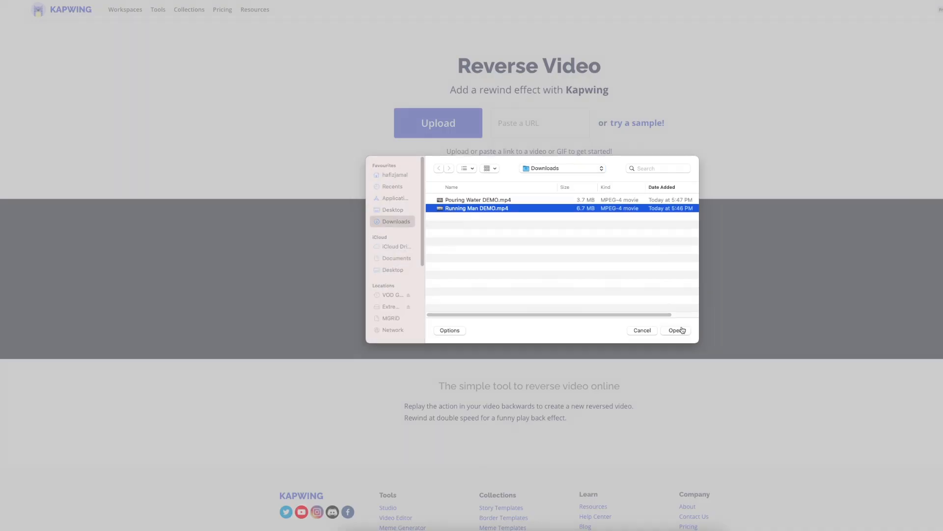
Upload the Running Man DEMO.mp4 clip from Downloads.
click(676, 330)
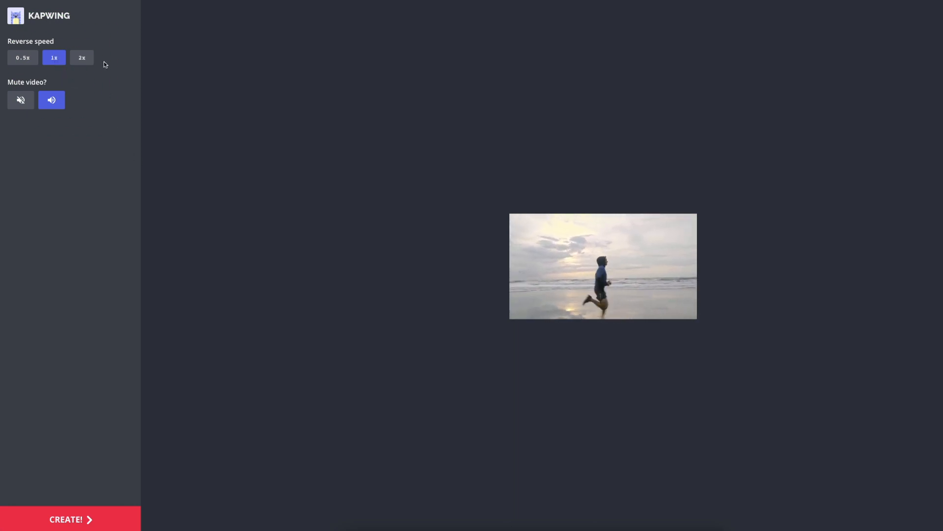
Set reverse speed to 0.5x, mute the audio, and create the video.
click(54, 57)
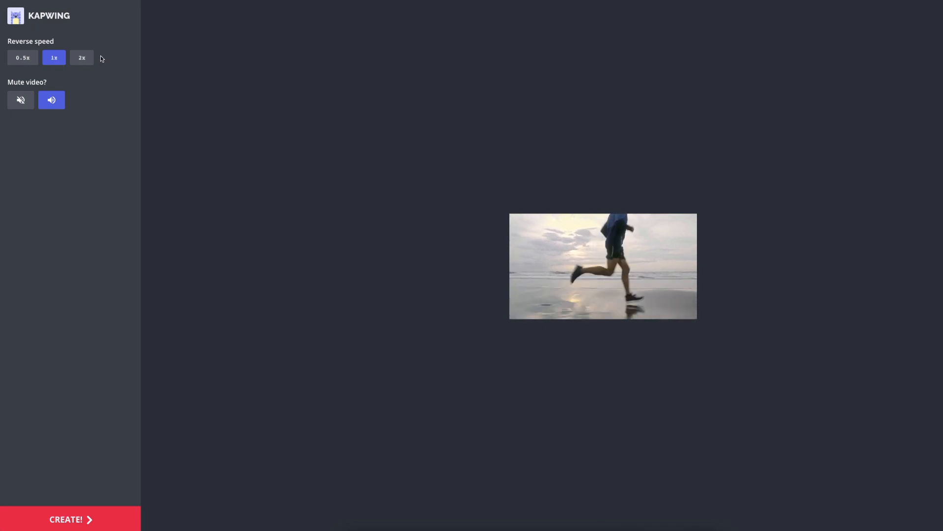
click(22, 57)
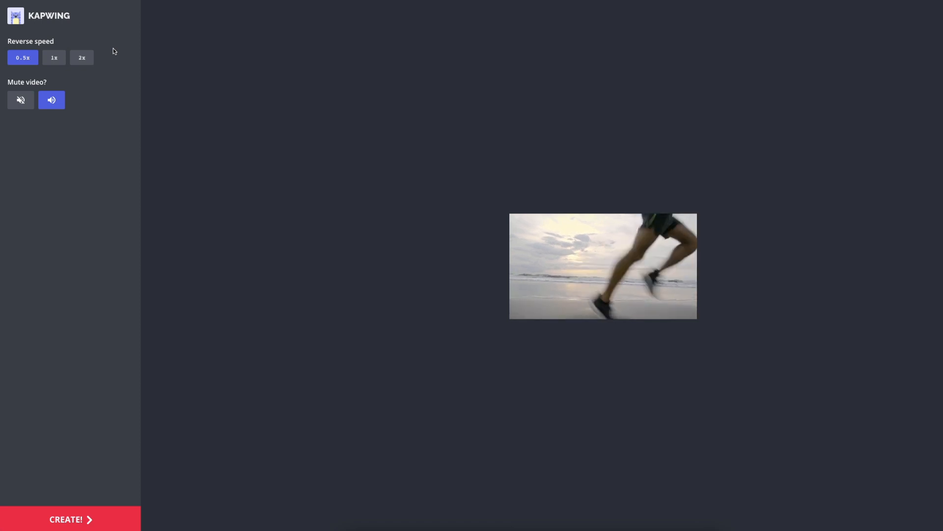
click(81, 57)
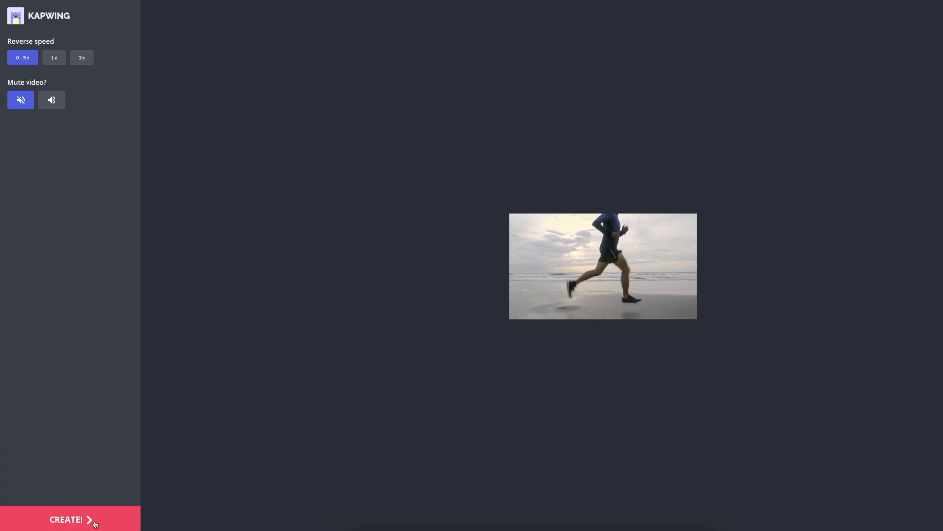
click(65, 519)
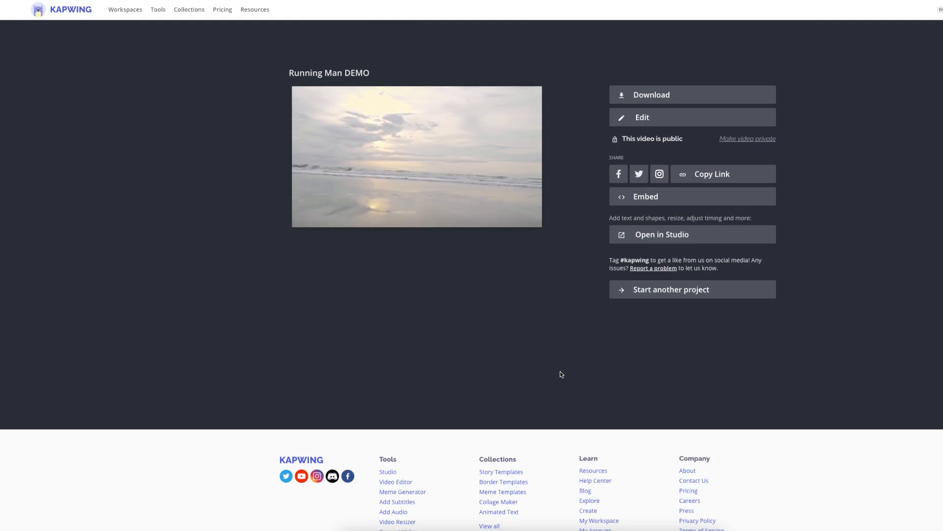